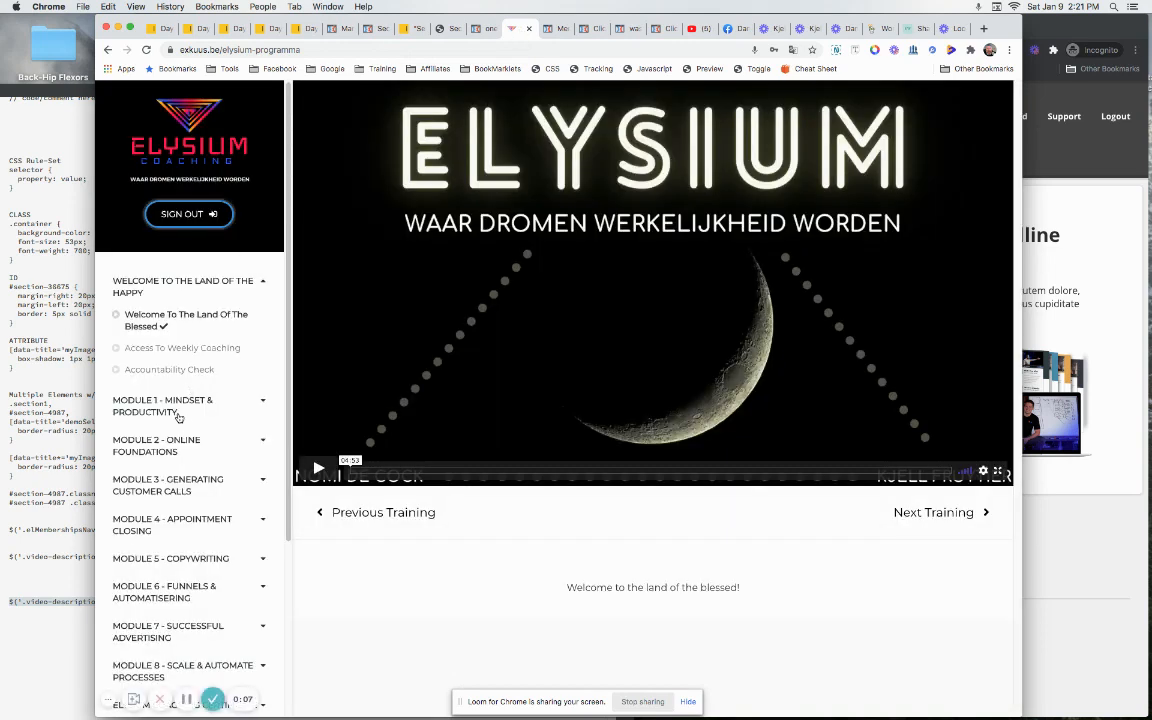
Step: Expand Module 1 and Module 3, then open the Certificate of Completion lesson
left_click(162, 405)
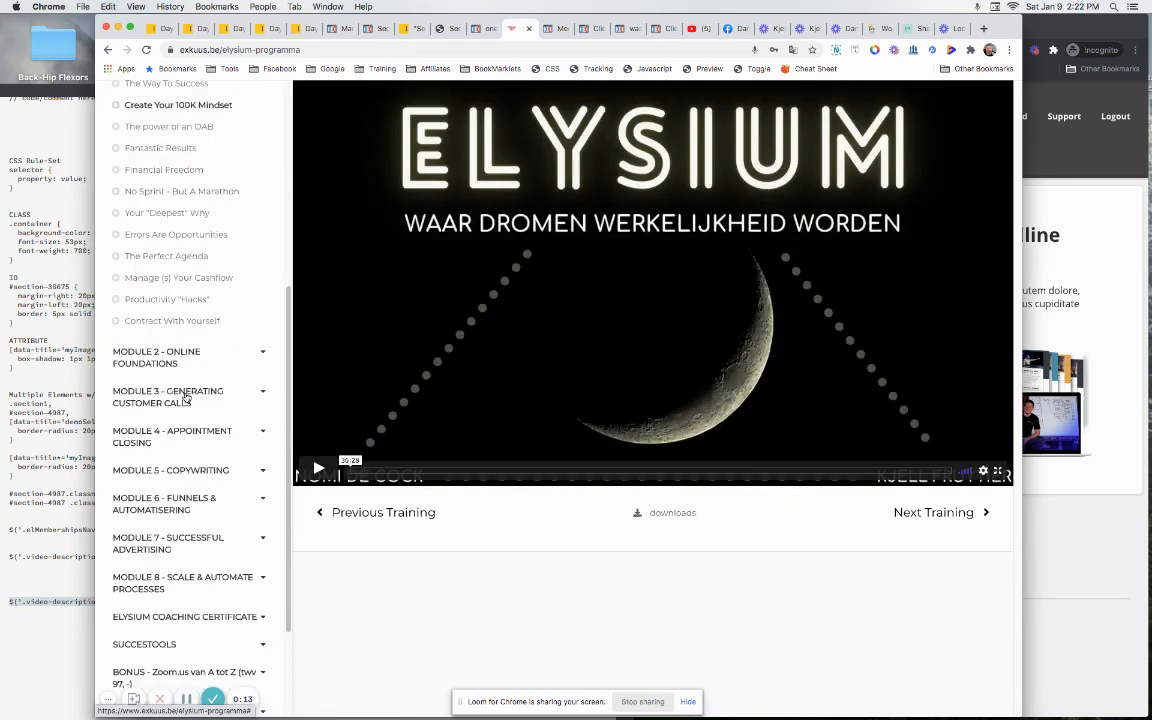
left_click(168, 396)
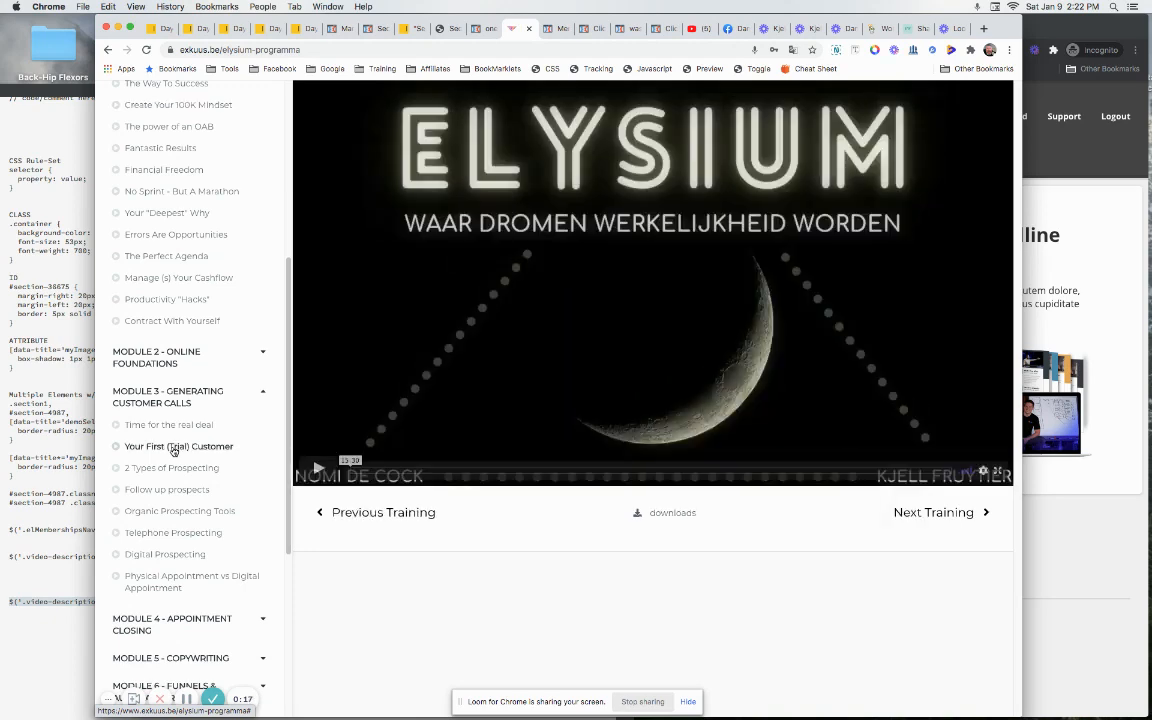
scroll("down", 3)
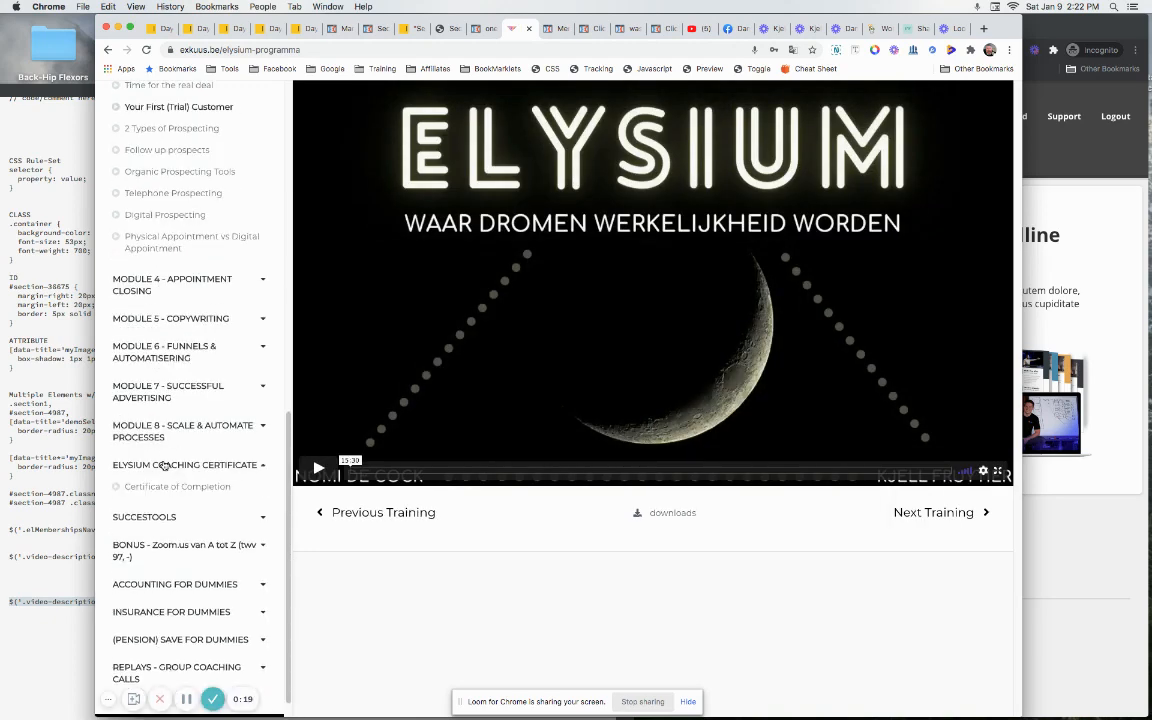
left_click(177, 486)
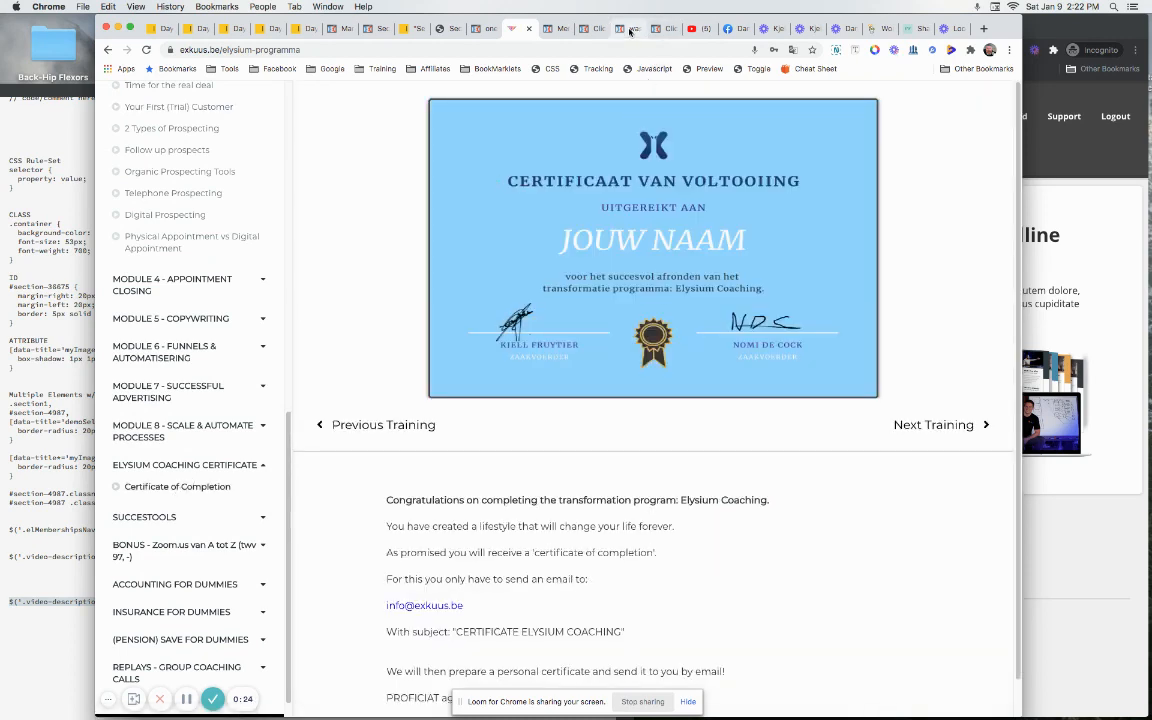
left_click(618, 28)
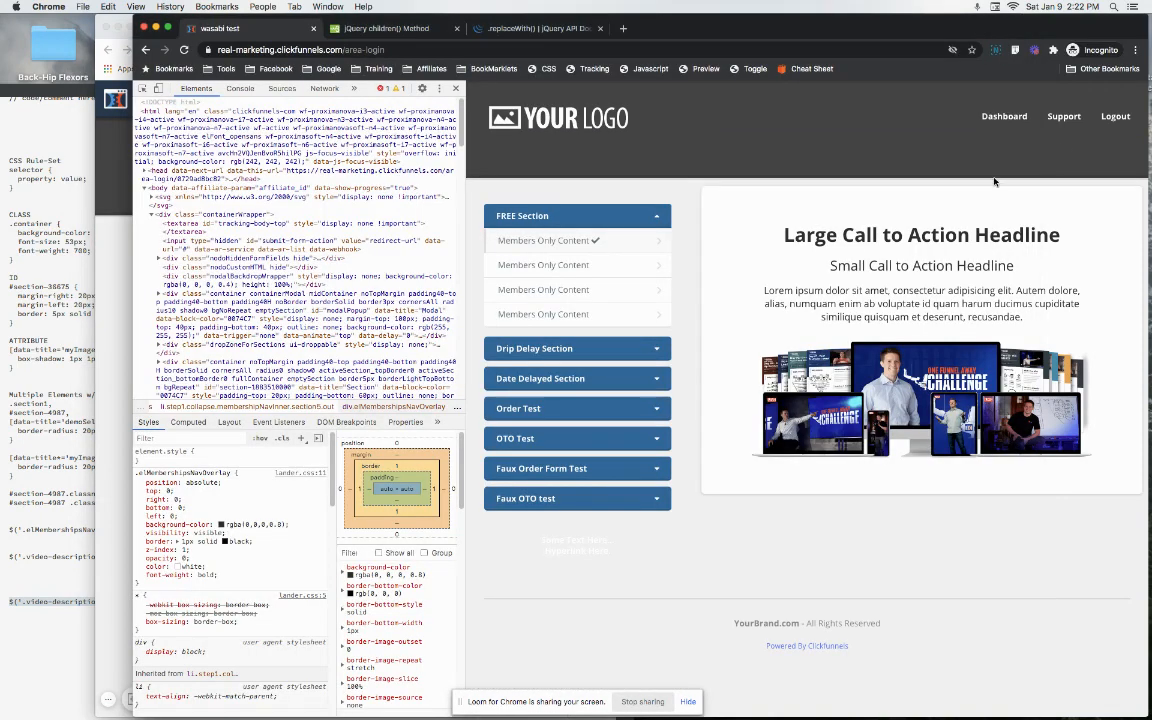
mouse_move(568, 397)
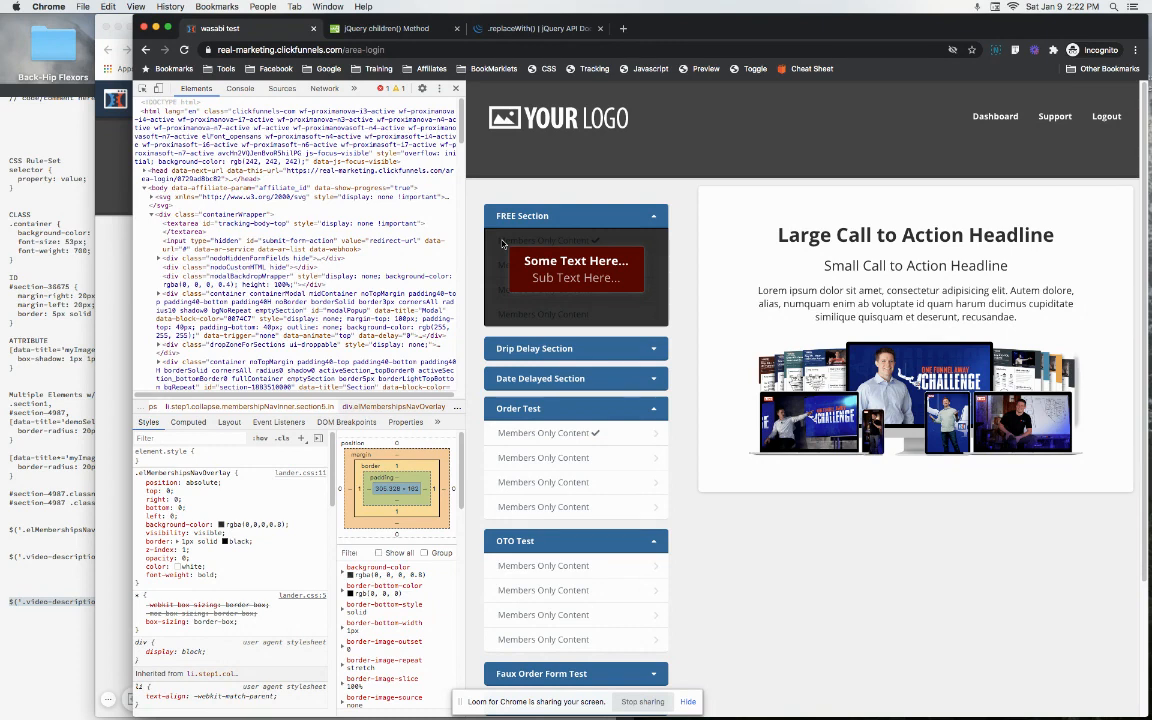
mouse_move(535, 243)
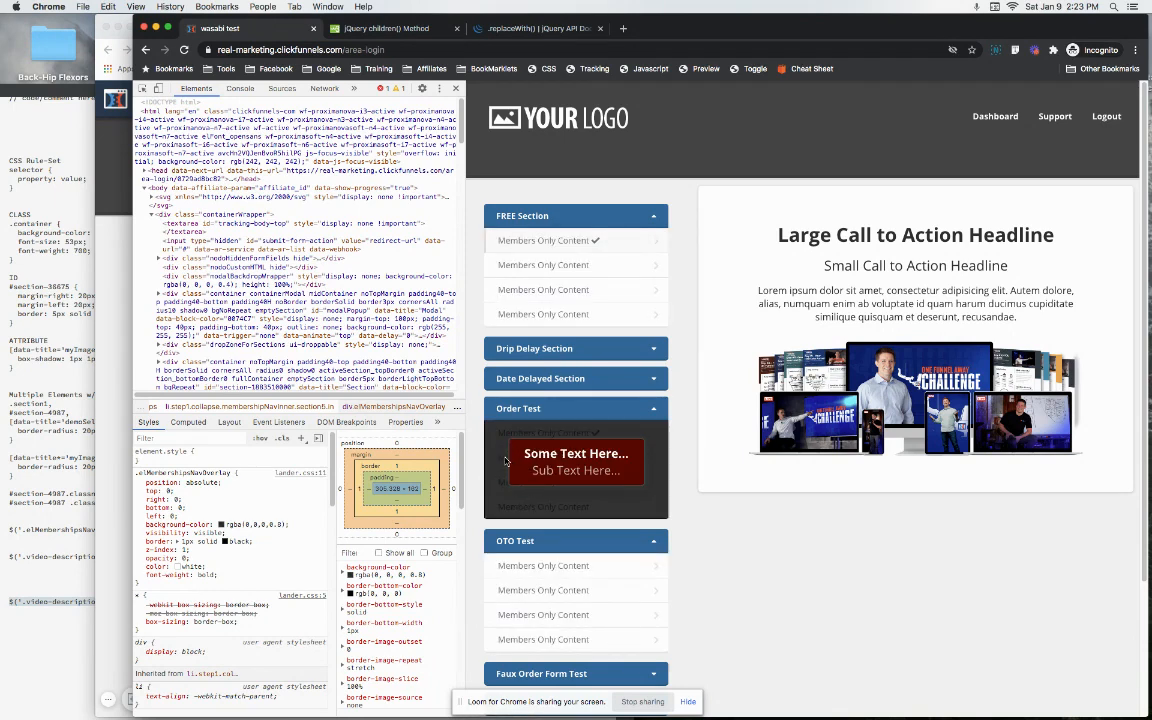
Step: Inspect the Order Test overlay and set elMembershipsNavOverlay to display: none
right_click(543, 470)
type("display: none;")
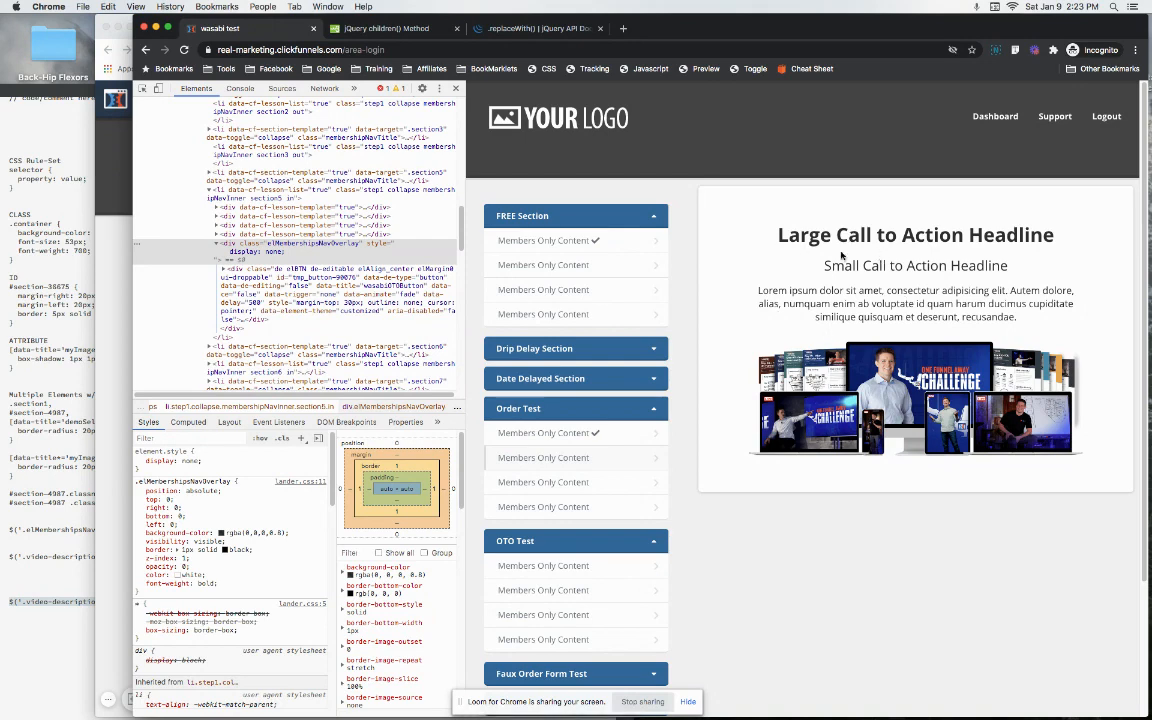
left_click(534, 348)
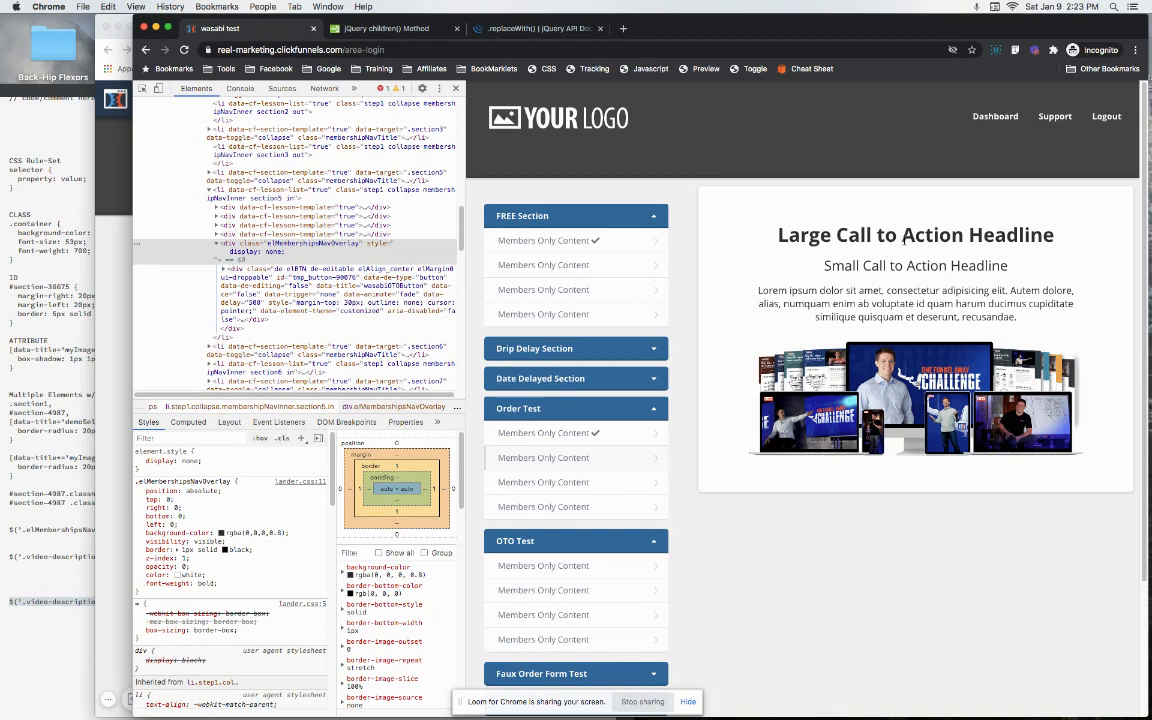
mouse_move(930, 253)
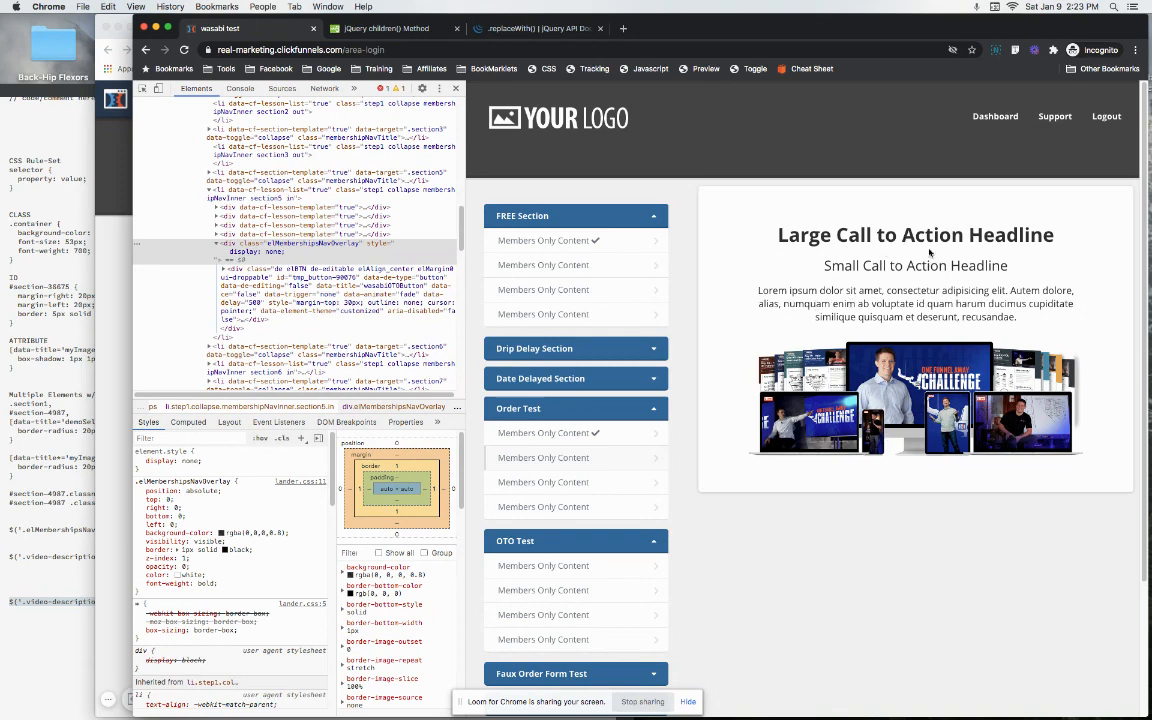
mouse_move(105, 382)
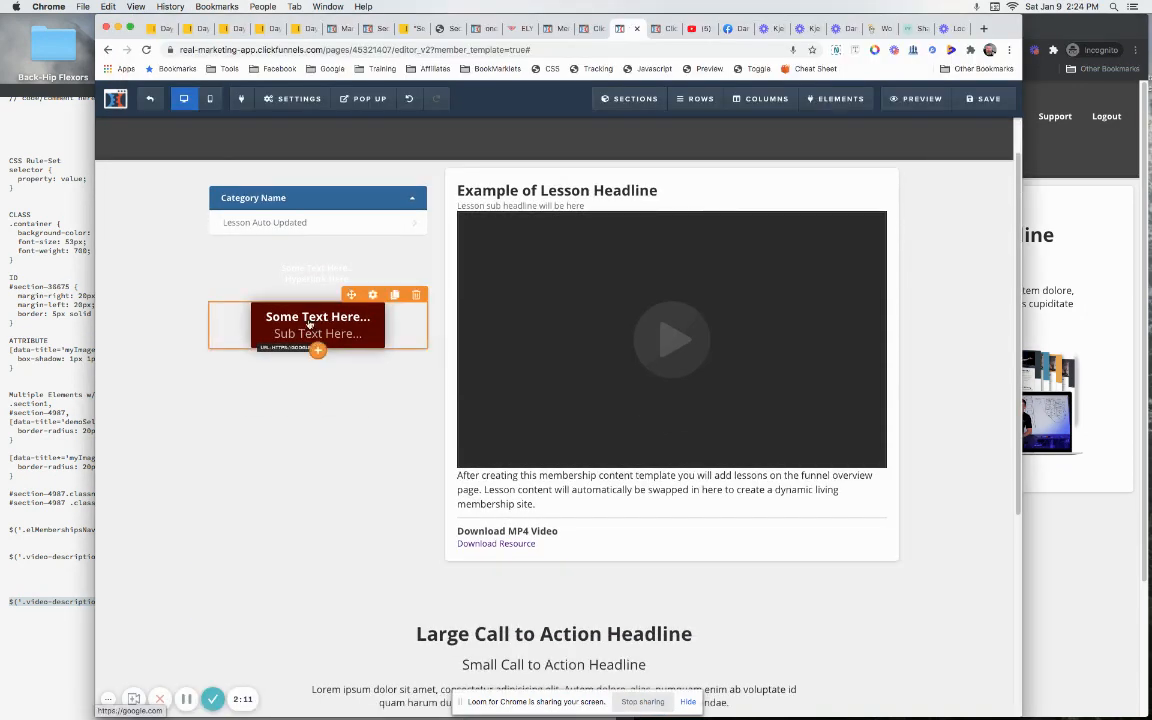
Step: Select the Large Call to Action upgradeSection and review its section settings
scroll("down", 3)
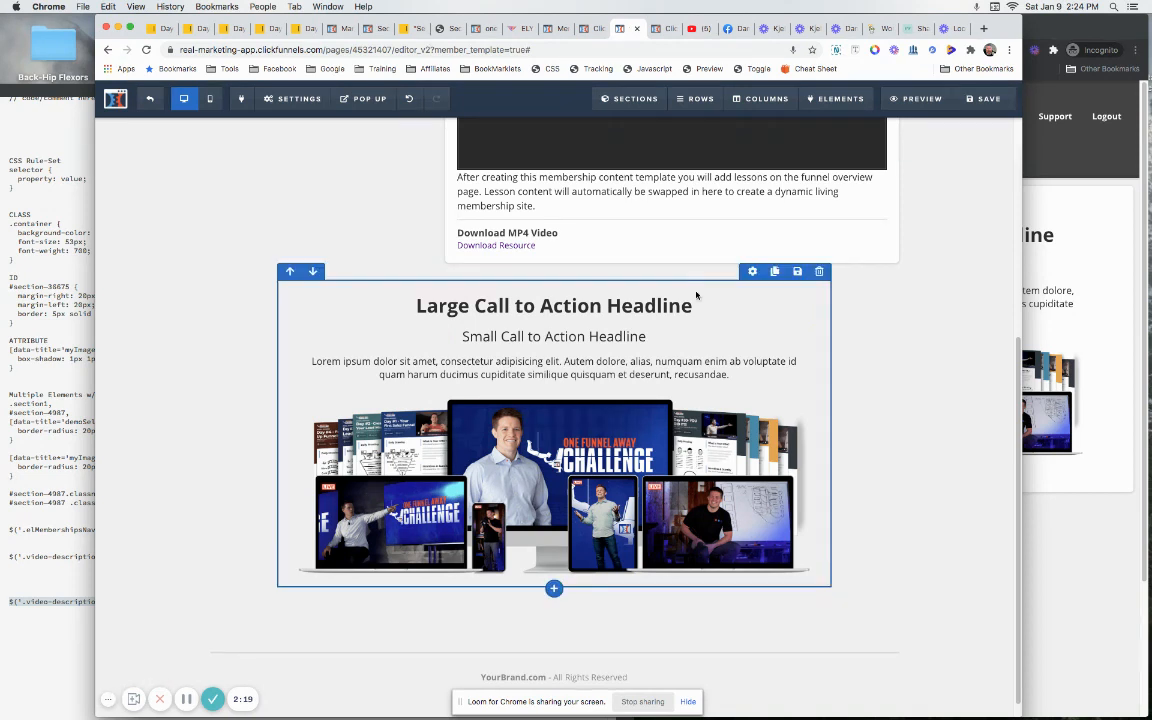
left_click(553, 305)
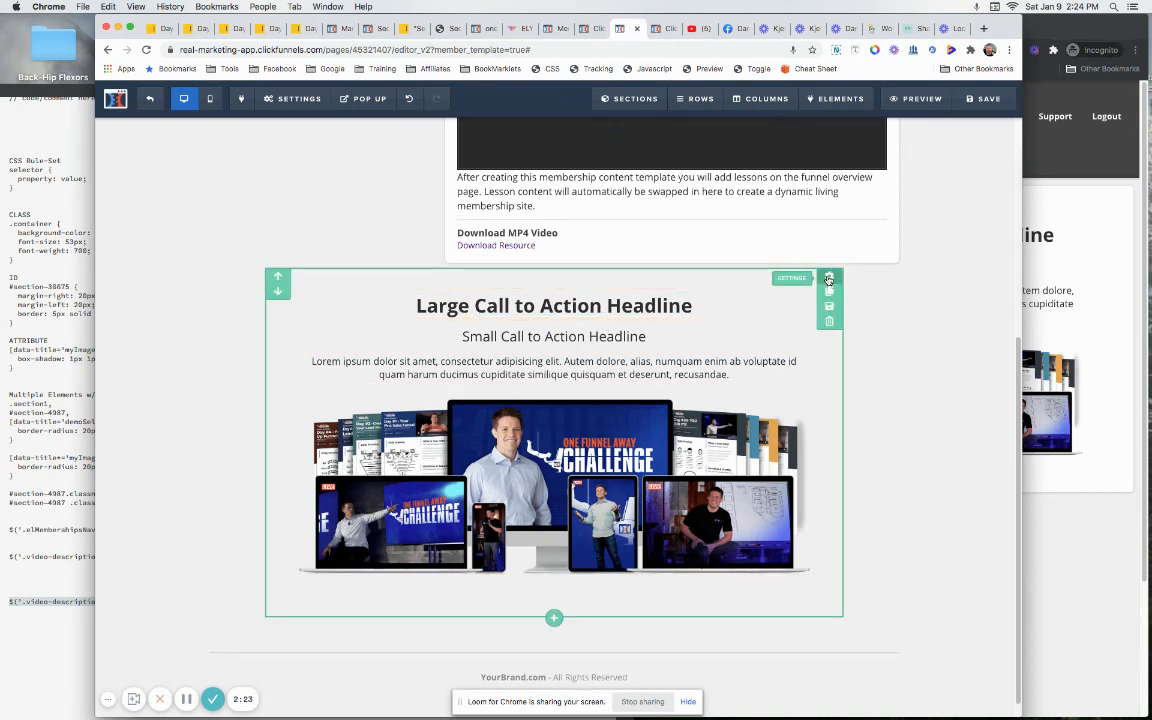
left_click(829, 279)
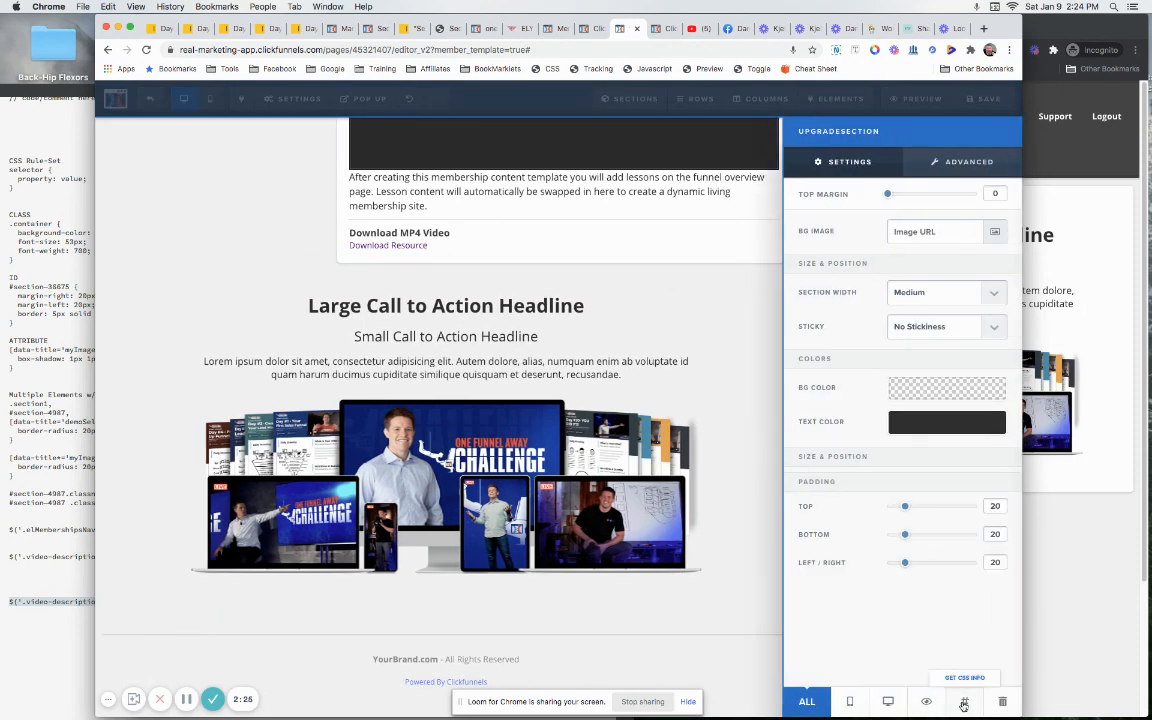
left_click(963, 678)
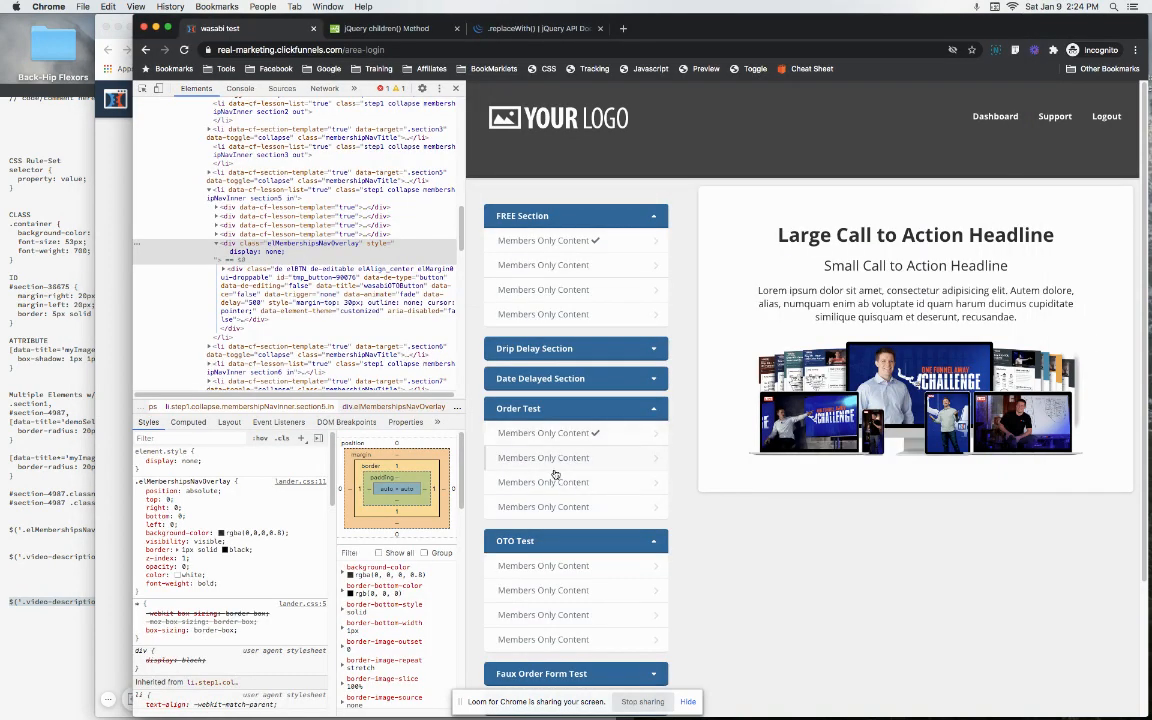
mouse_move(545, 349)
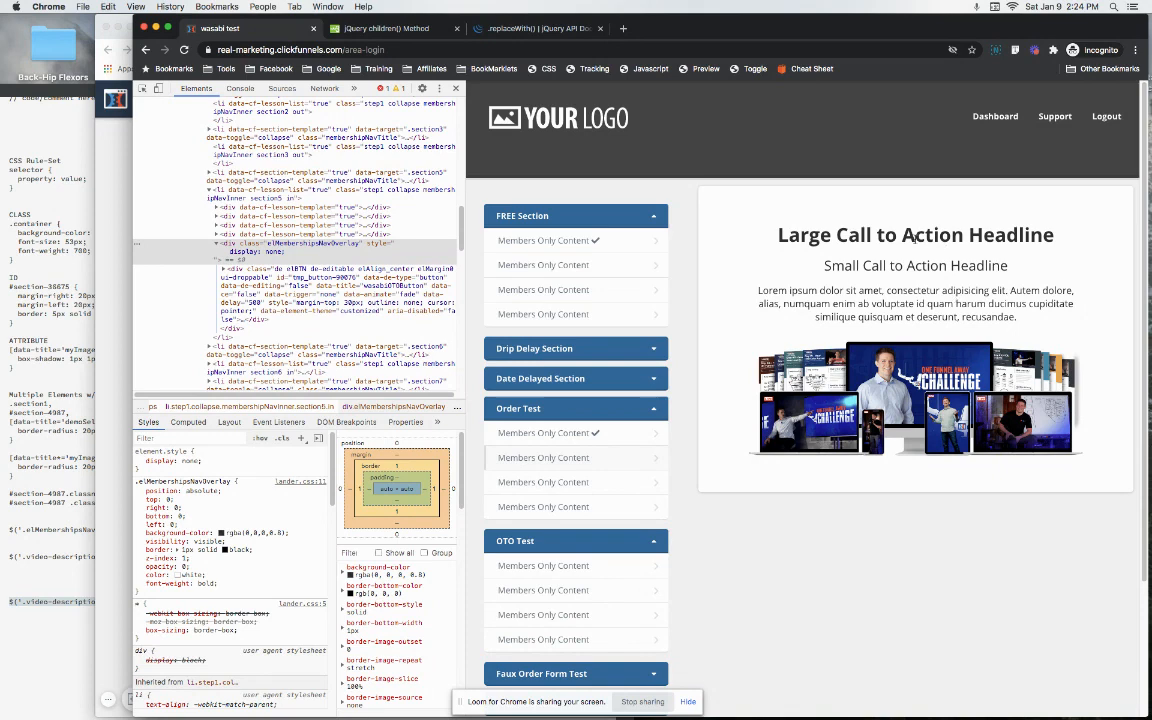
mouse_move(890, 253)
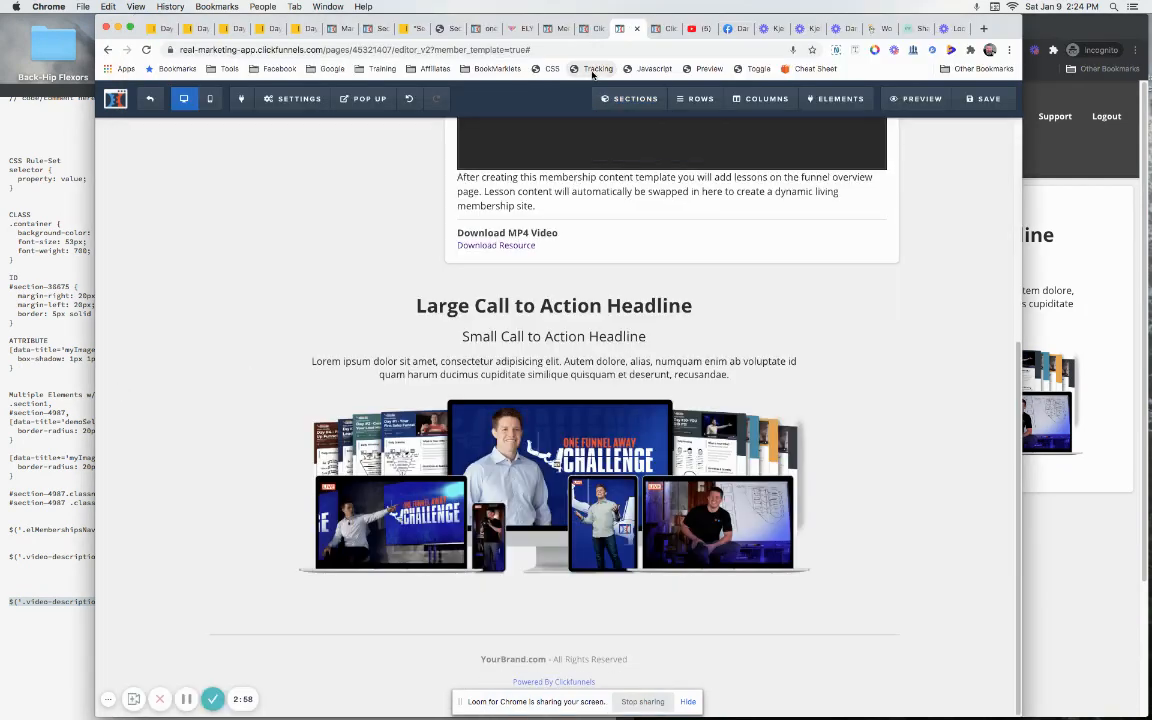
Step: Open the page's footer code and select the 'Members Only Content' label text
left_click(592, 68)
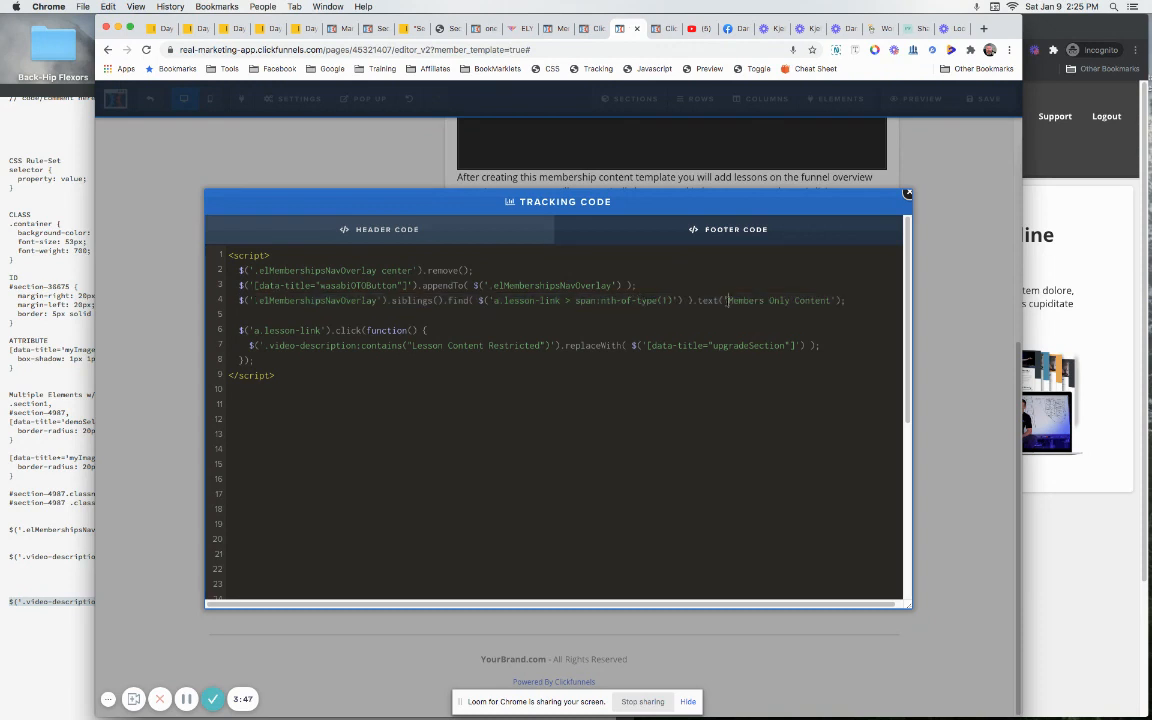
double_click(779, 300)
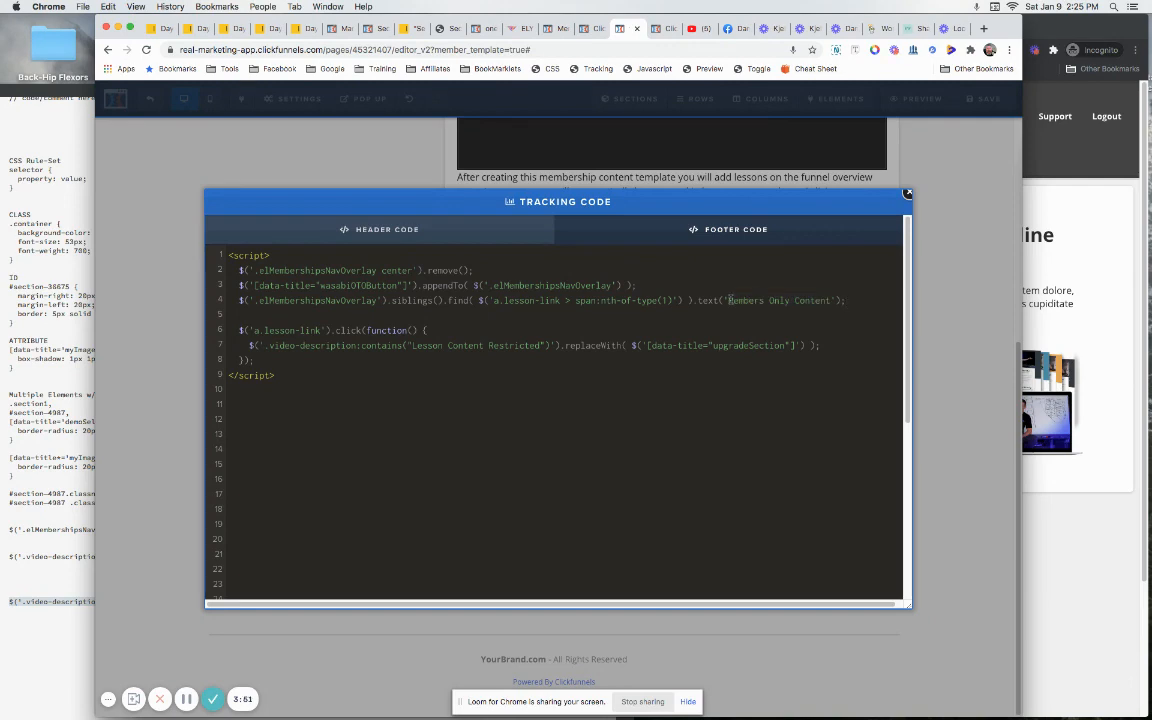
double_click(778, 300)
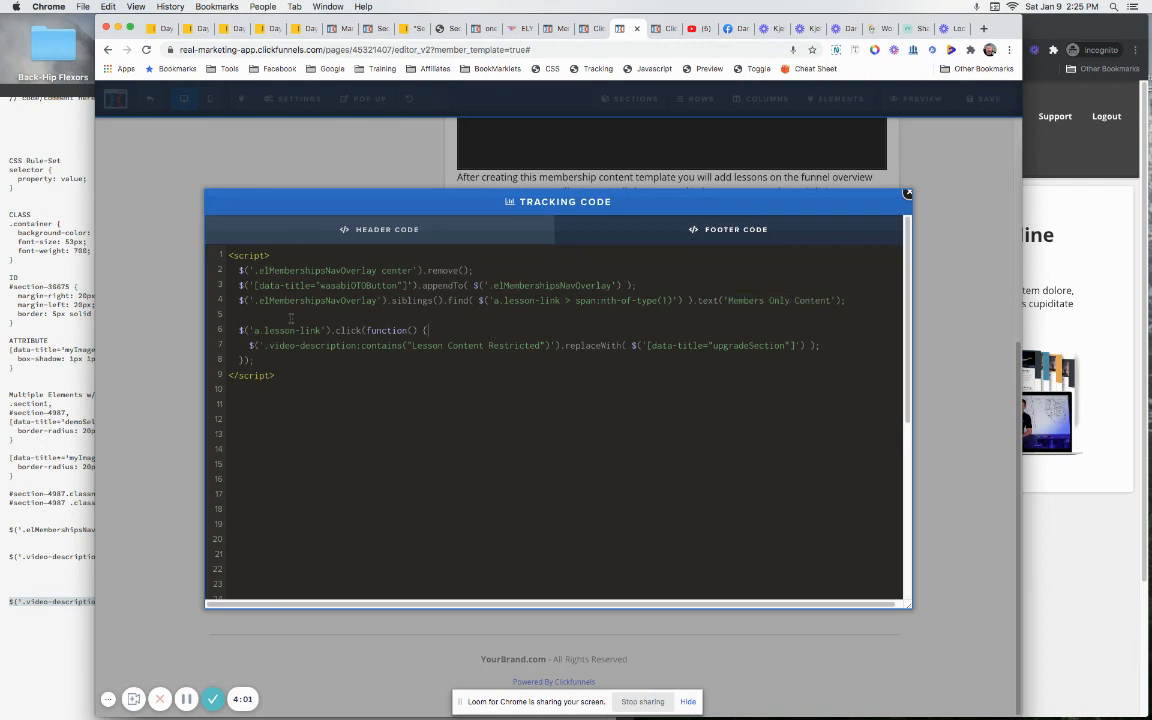
Step: Highlight the lesson-link click handler and the restricted-description replaceWith code
left_click_drag(240, 330, 263, 361)
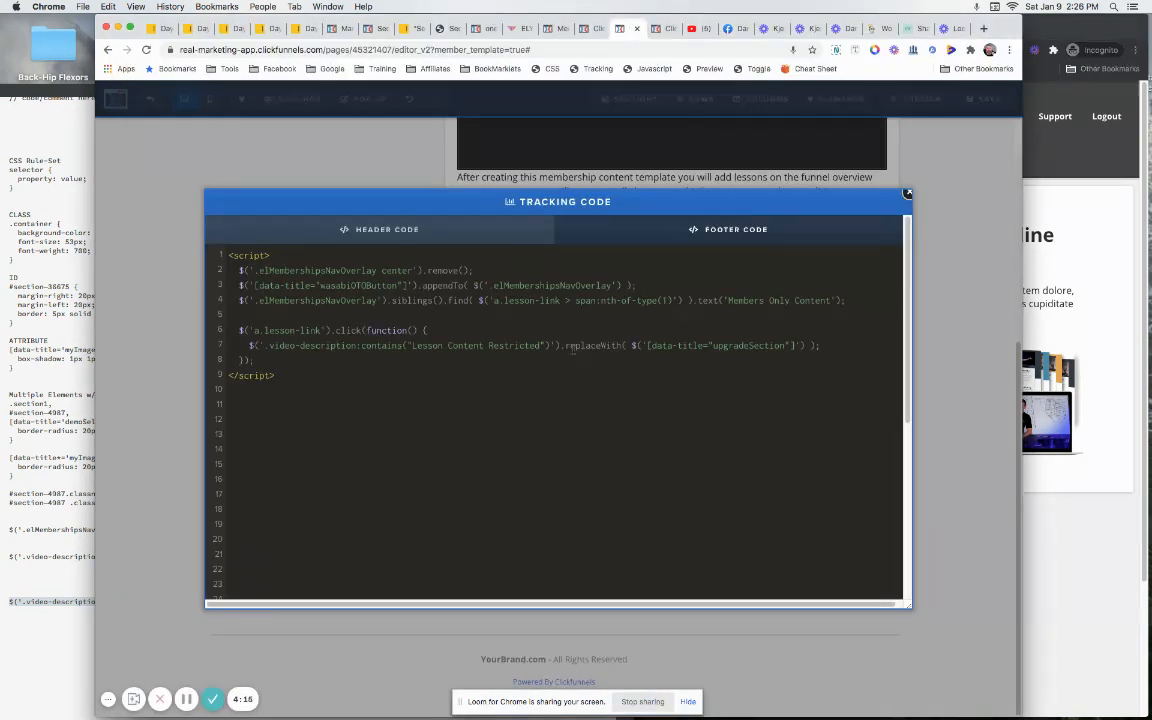
double_click(594, 345)
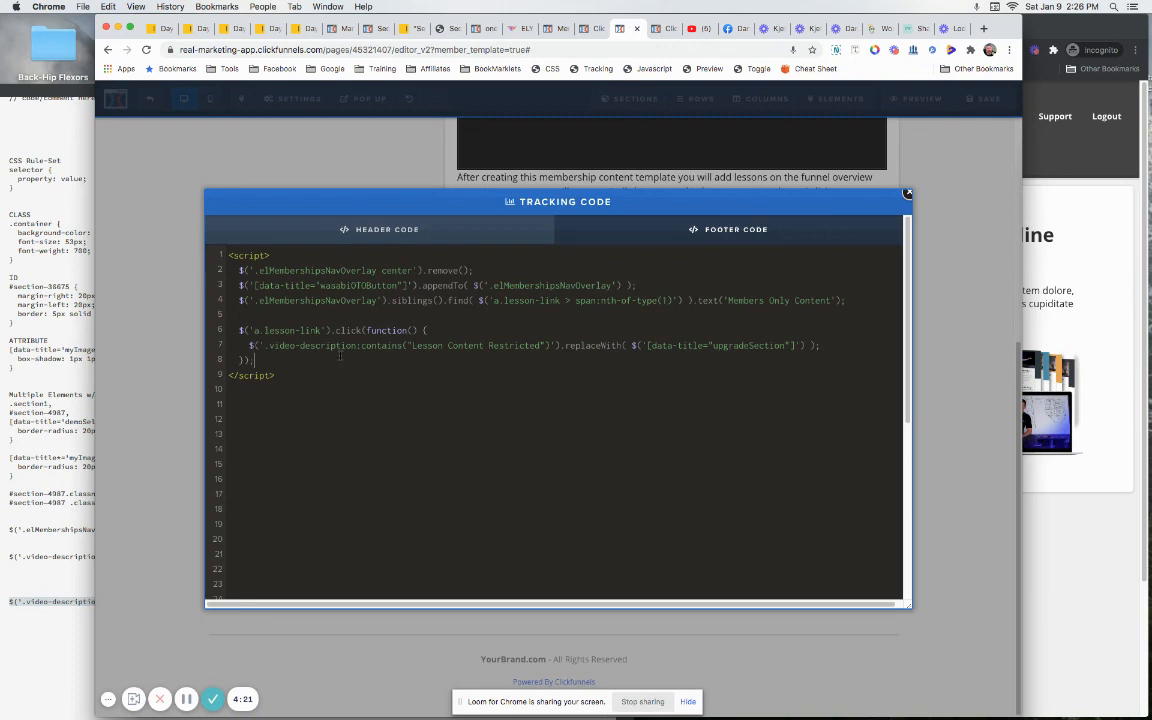
left_click_drag(240, 330, 255, 360)
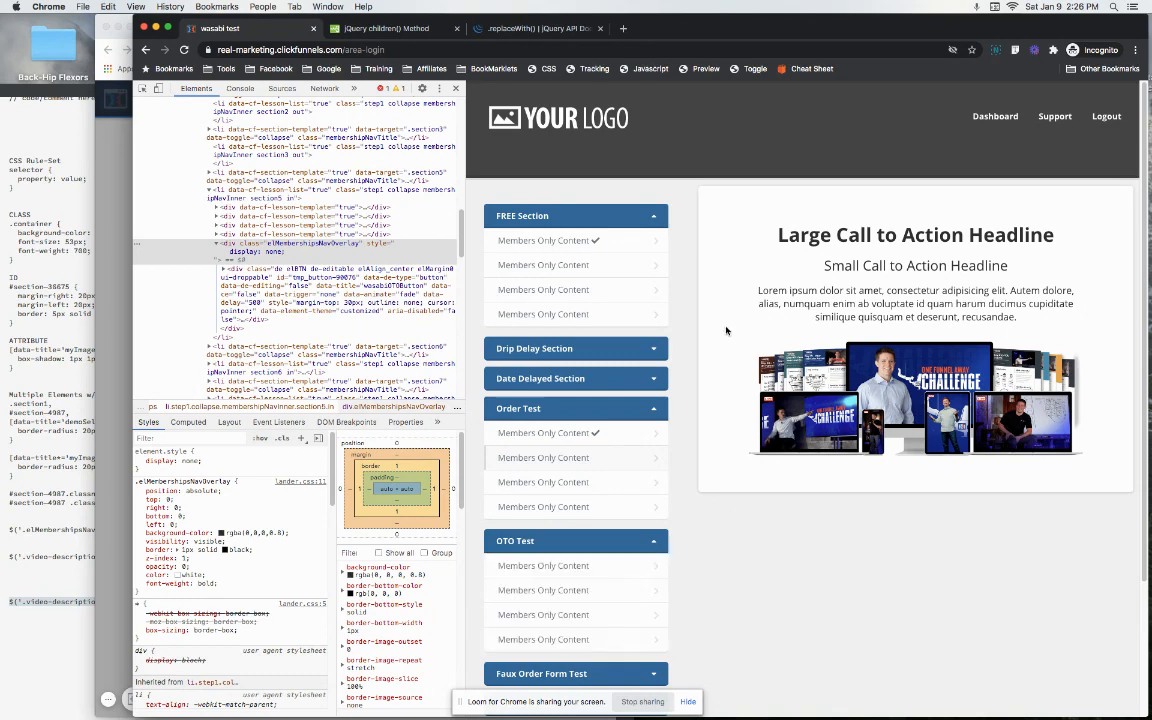
mouse_move(721, 333)
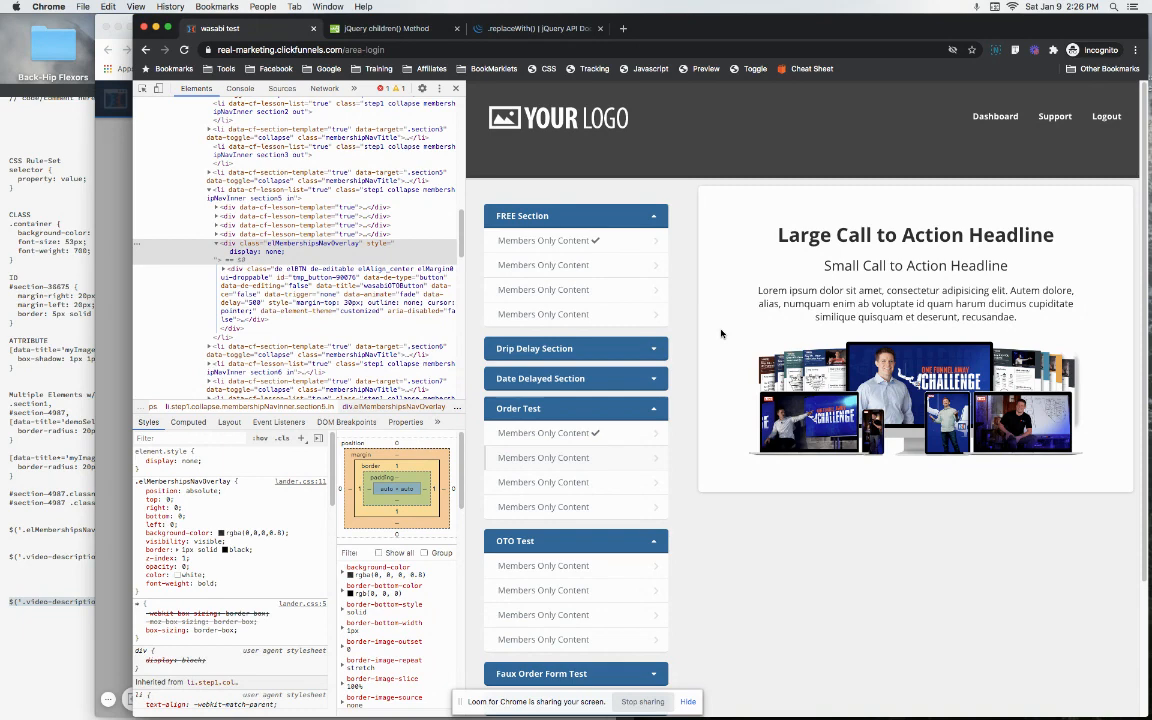
mouse_move(718, 343)
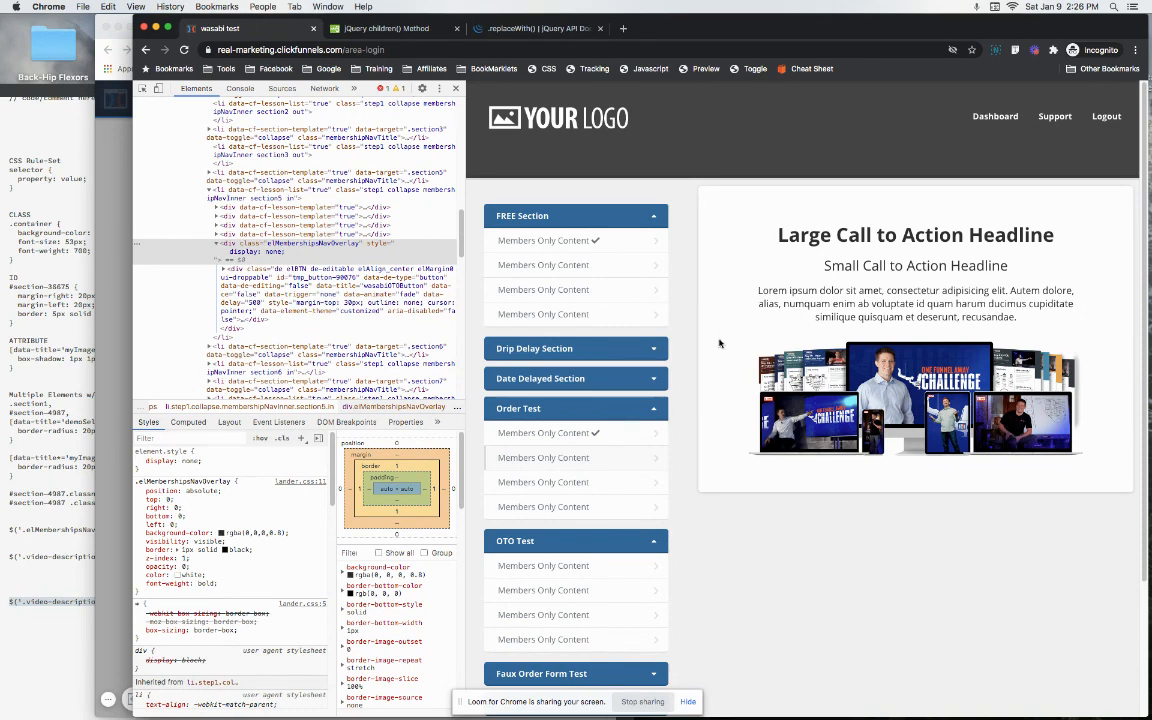
mouse_move(718, 348)
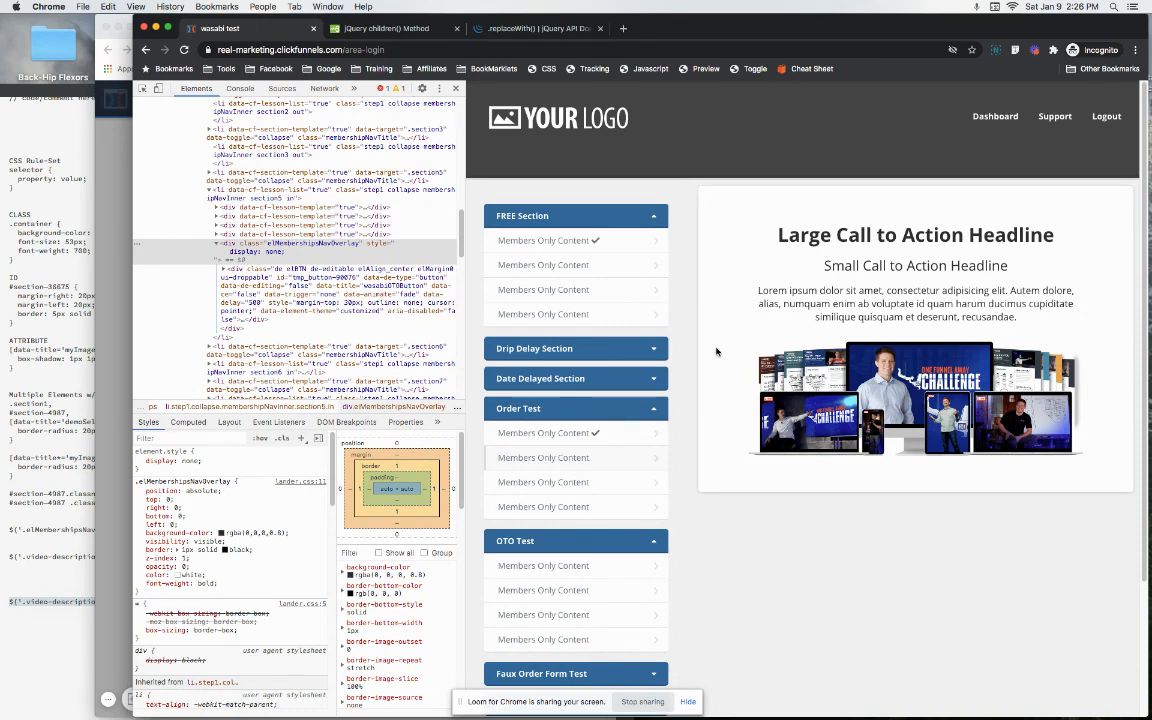